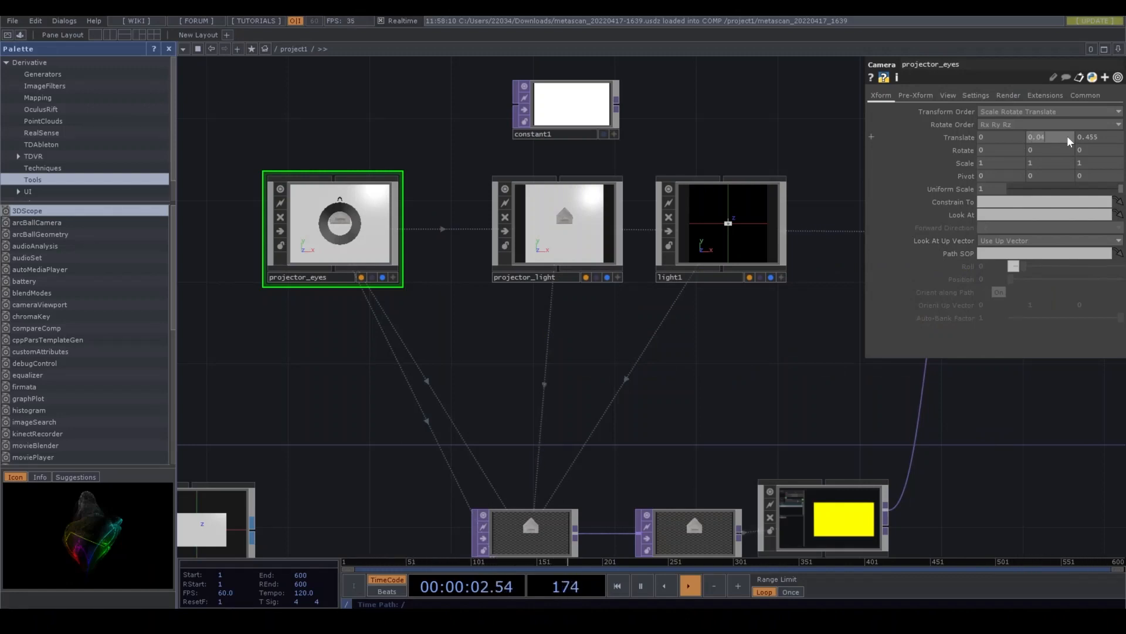
# - Select the kantanMapper COMP to show its Kantan parameter page
pyautogui.click(688, 586)
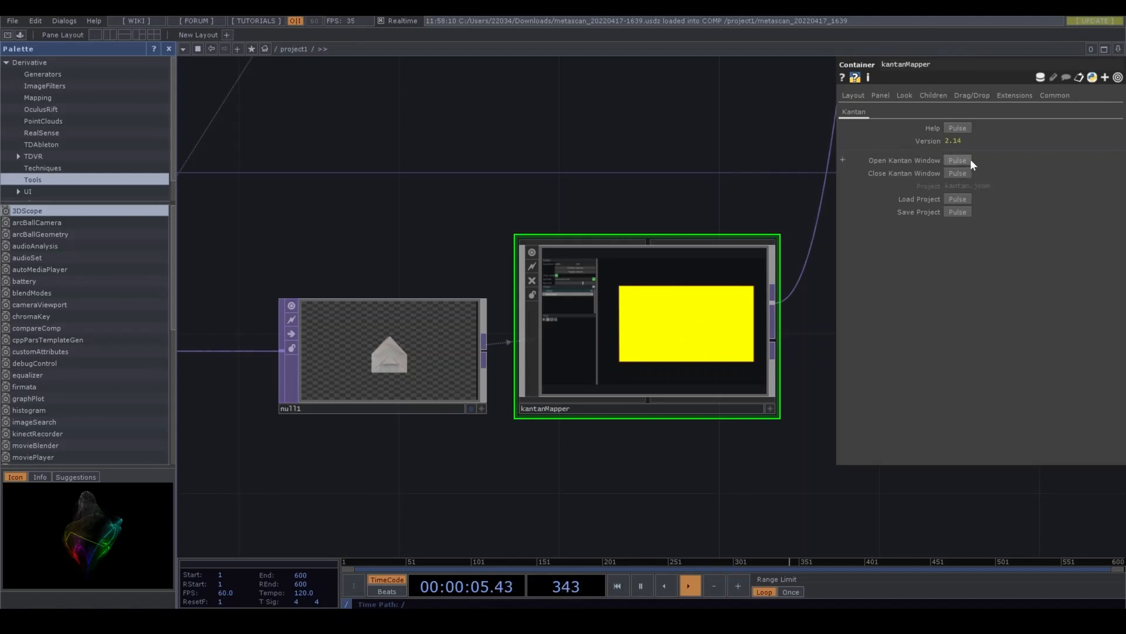
# - Launch the Kantan mapping window and begin a Freeform1 shape over the house image
pyautogui.click(957, 159)
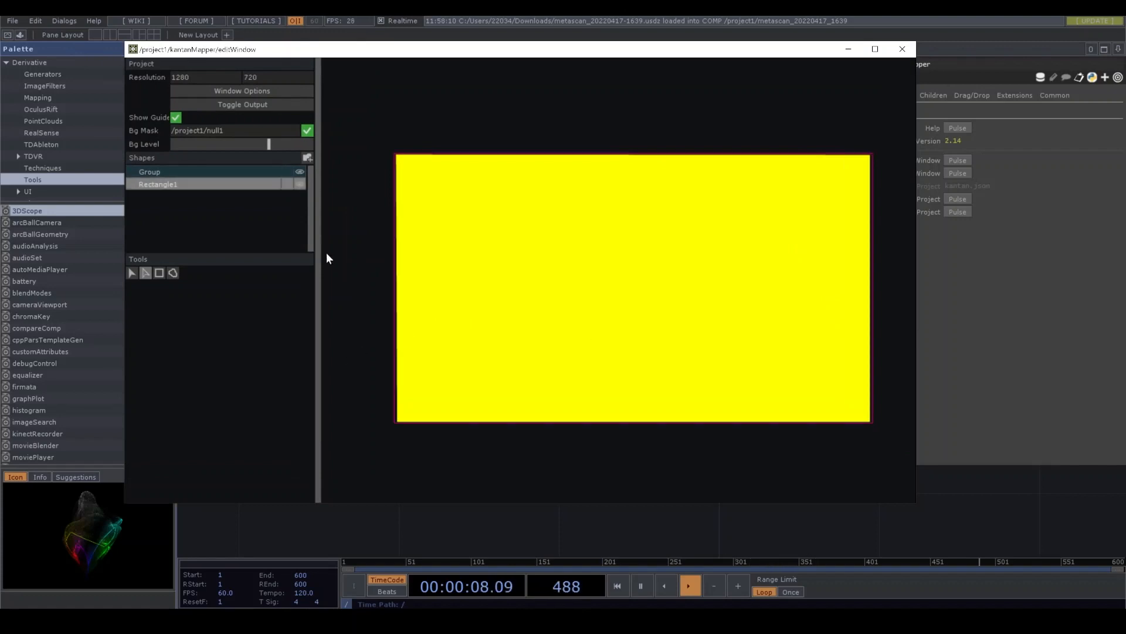
pyautogui.click(157, 184)
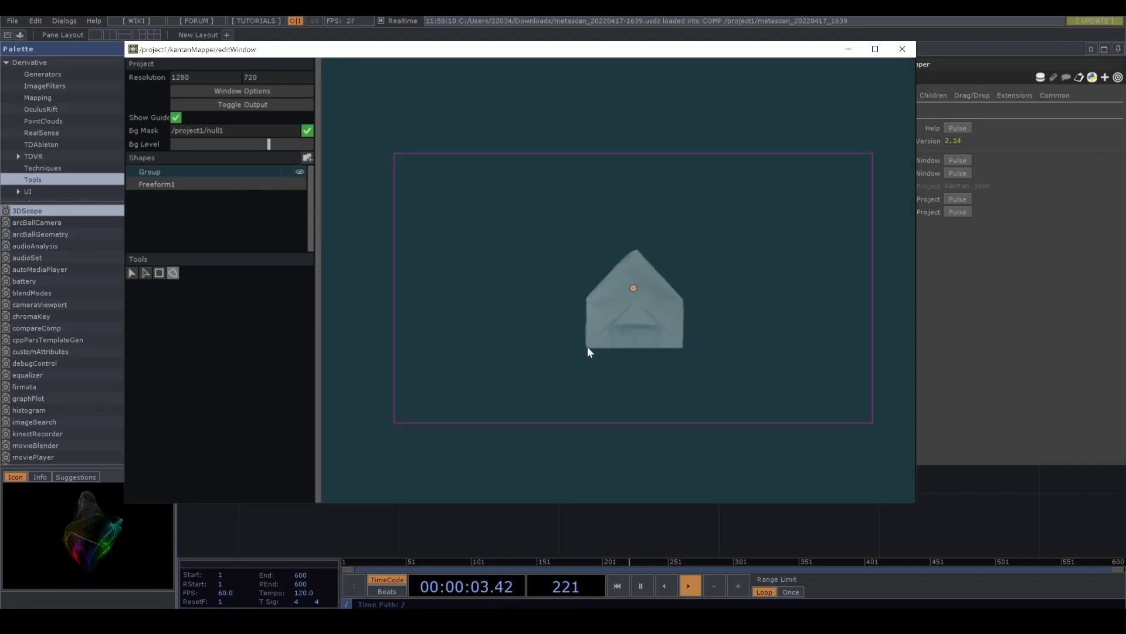
# - Draw the triangular Freeform2 across the lower house front with the freeform tool
pyautogui.moveTo(632, 288); pyautogui.dragTo(586, 347)
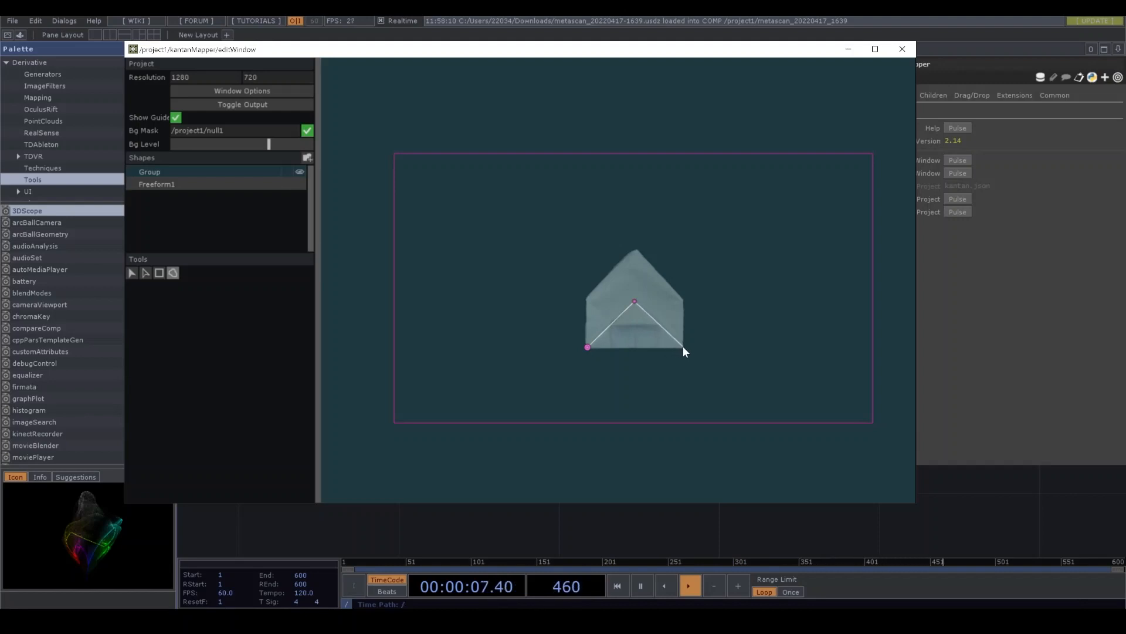
pyautogui.moveTo(683, 348); pyautogui.dragTo(683, 346)
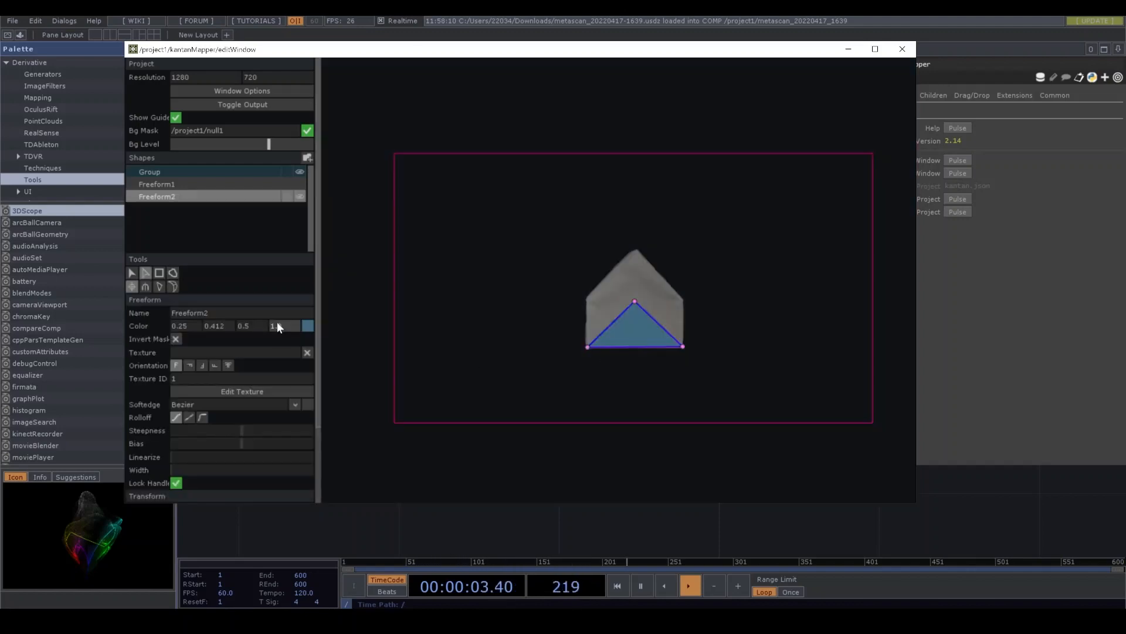
pyautogui.moveTo(299, 197)
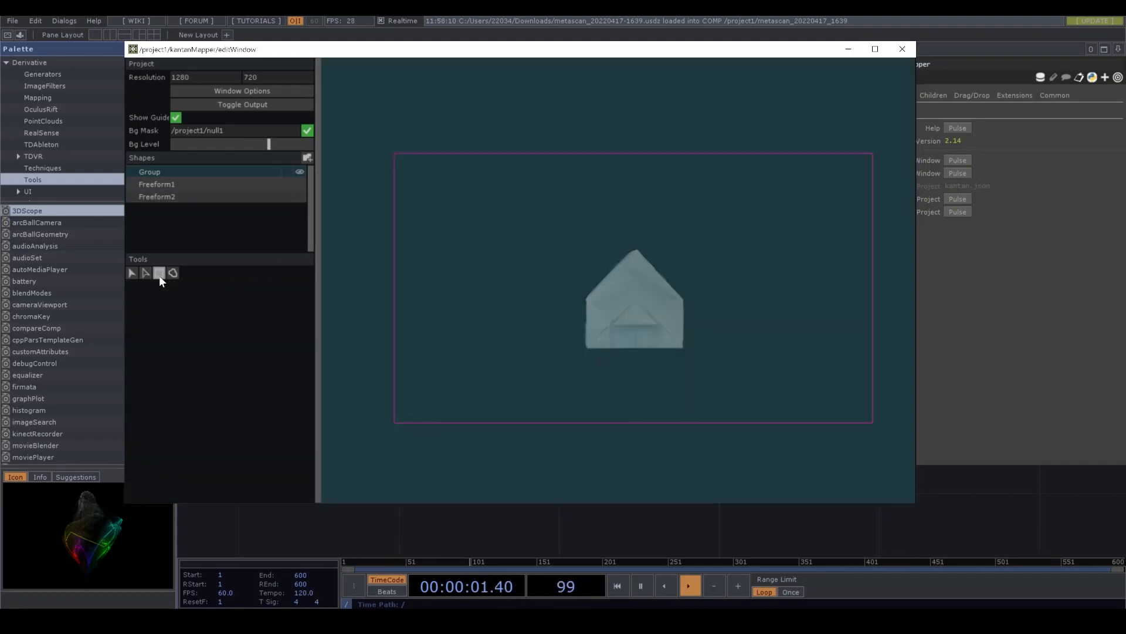
pyautogui.click(159, 272)
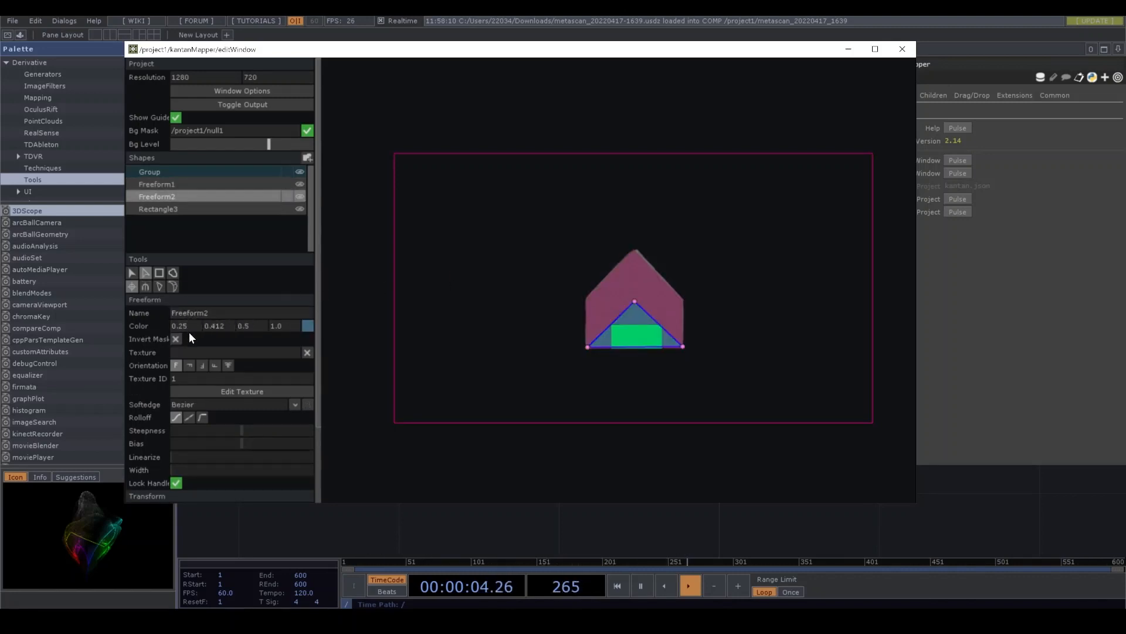
# - Set the Freeform2 triangle's Color to 0, 0.5, 1 (bright blue)
pyautogui.click(180, 325)
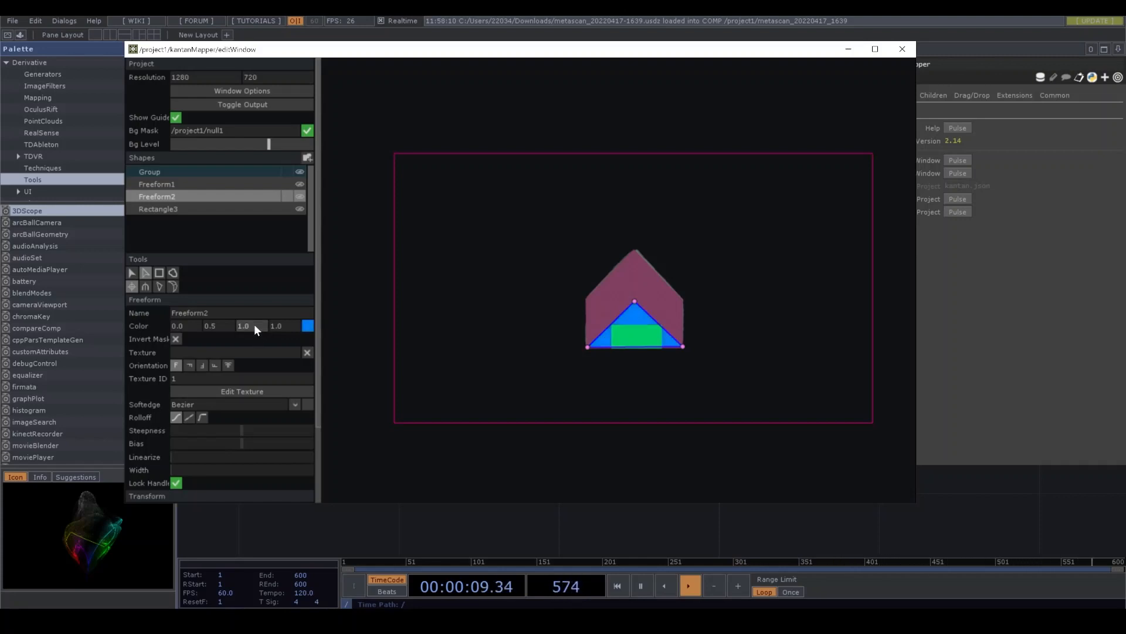
pyautogui.click(156, 185)
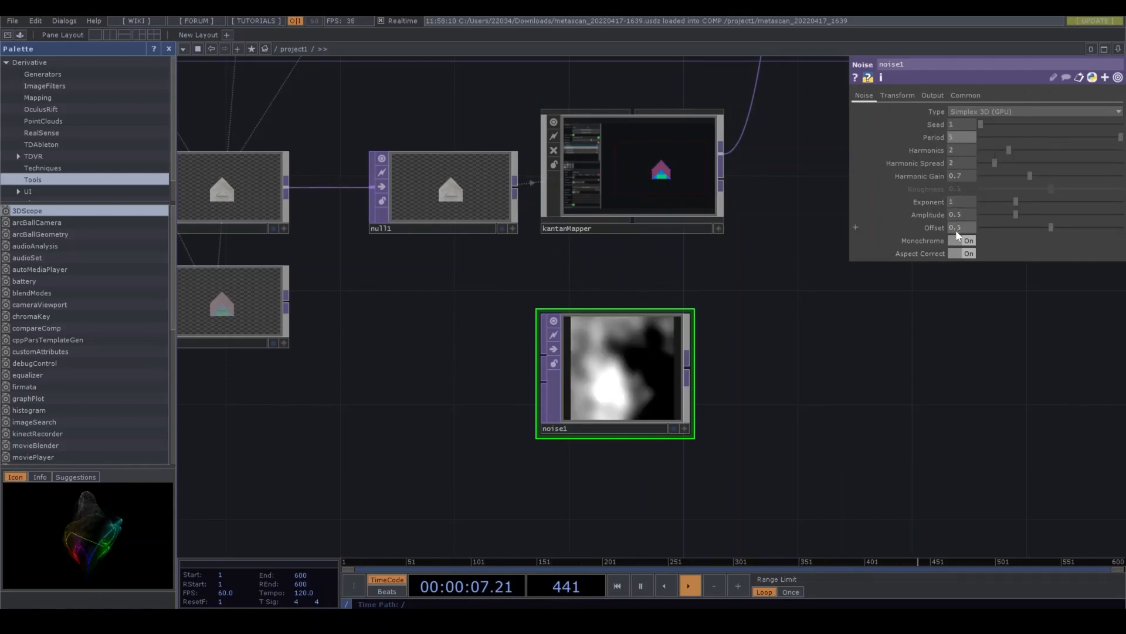
# - Make noise1 colourful (Monochrome off) and tune Harmonic Spread, Harmonic Gain and Offset around 0.5
pyautogui.click(968, 240)
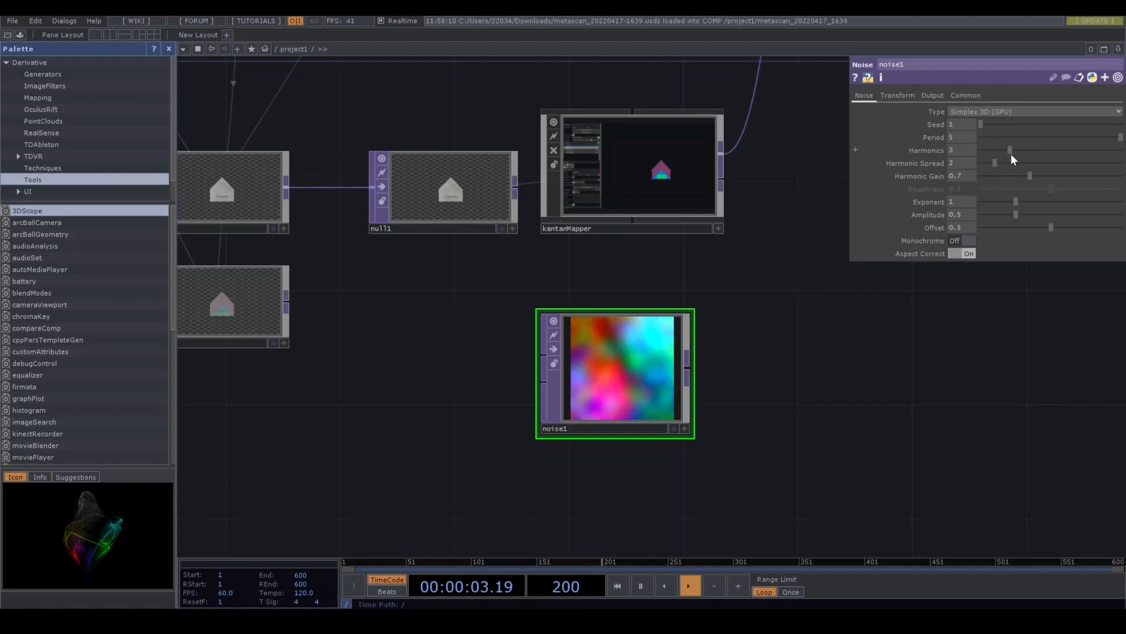
pyautogui.moveTo(995, 163); pyautogui.dragTo(1005, 163)
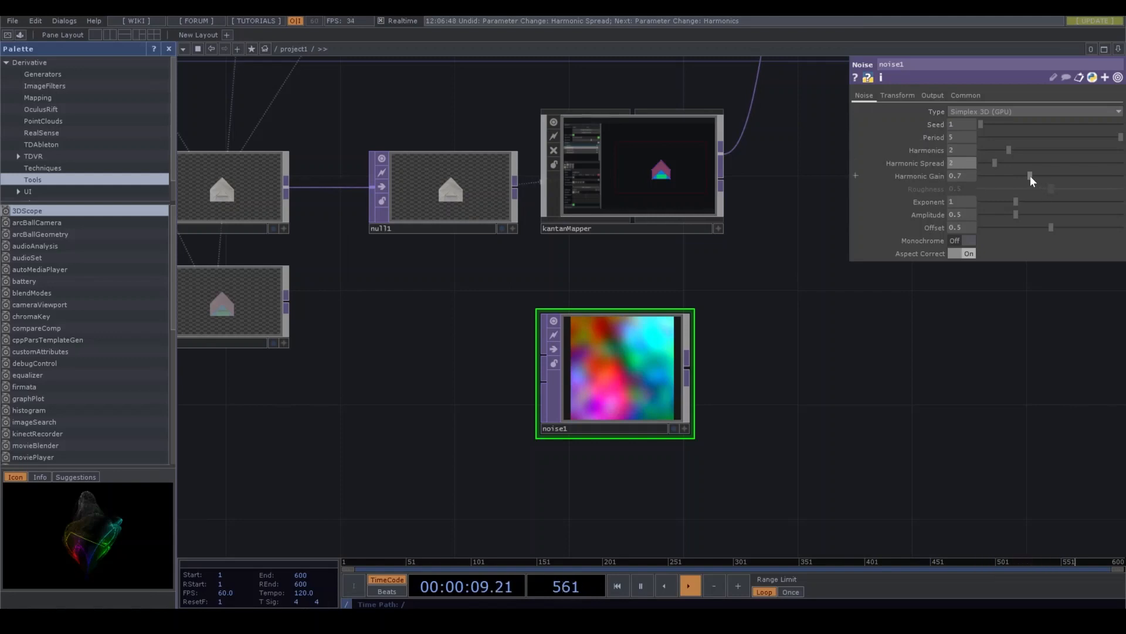
pyautogui.moveTo(1032, 177); pyautogui.dragTo(1066, 177)
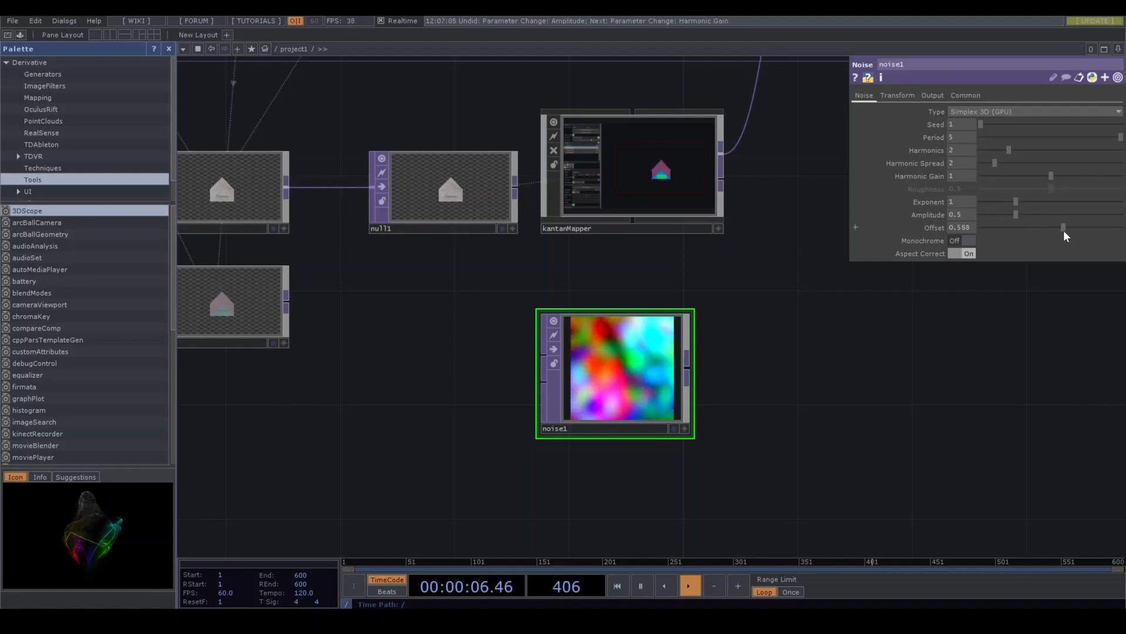
pyautogui.moveTo(1065, 227); pyautogui.dragTo(1047, 227)
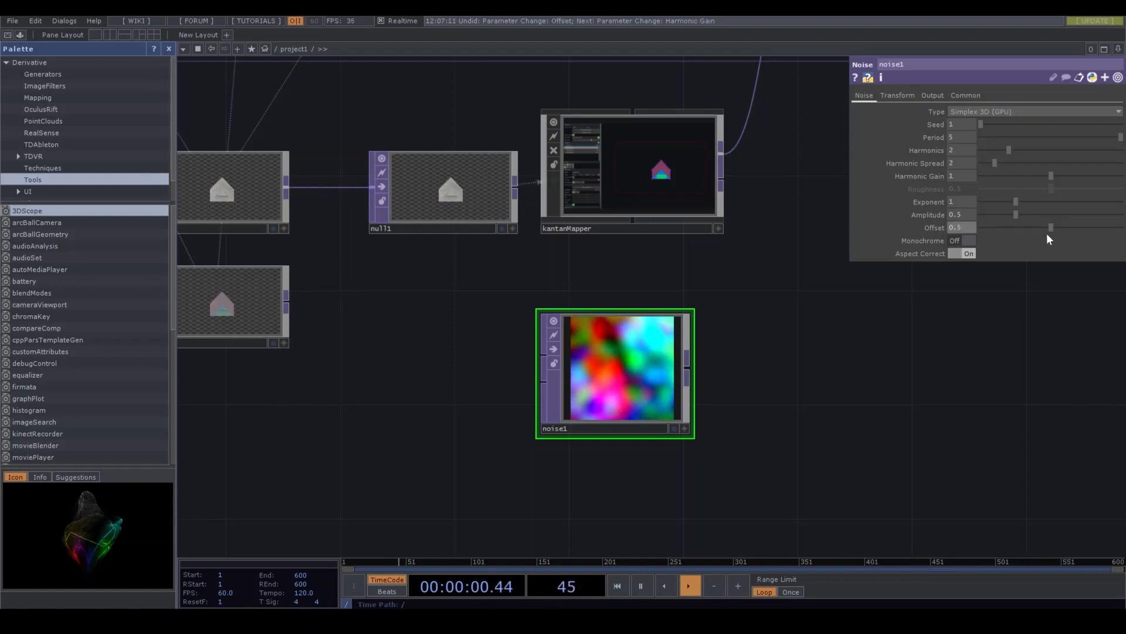
pyautogui.moveTo(962, 163); pyautogui.dragTo(965, 172)
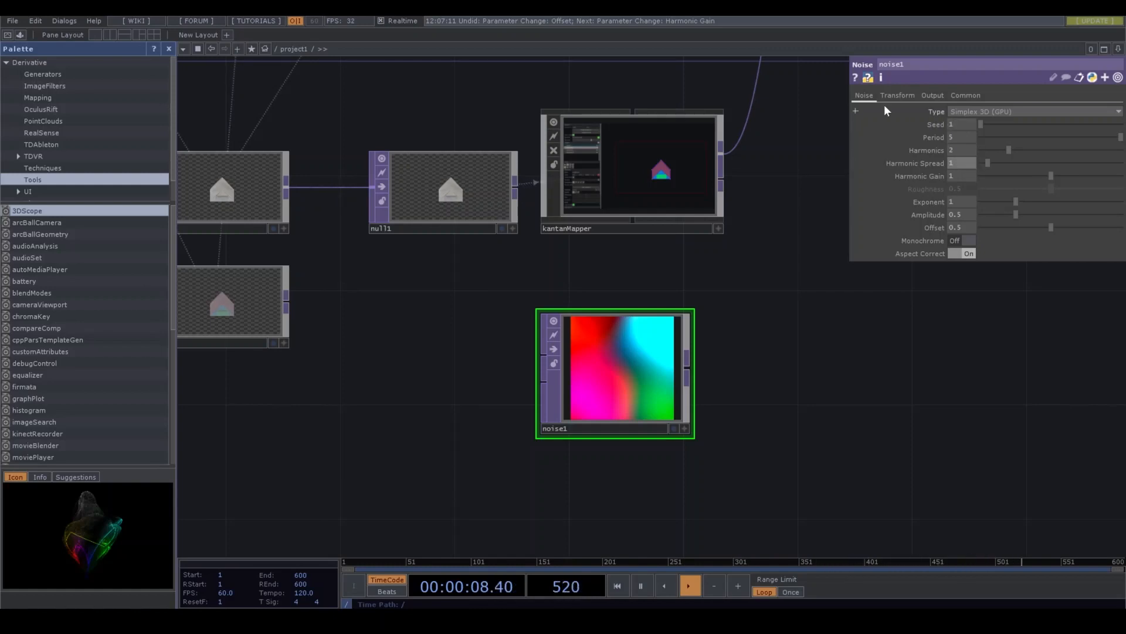
# - Start an absTime expression in noise1's Translate z on the Transform page
pyautogui.click(896, 95)
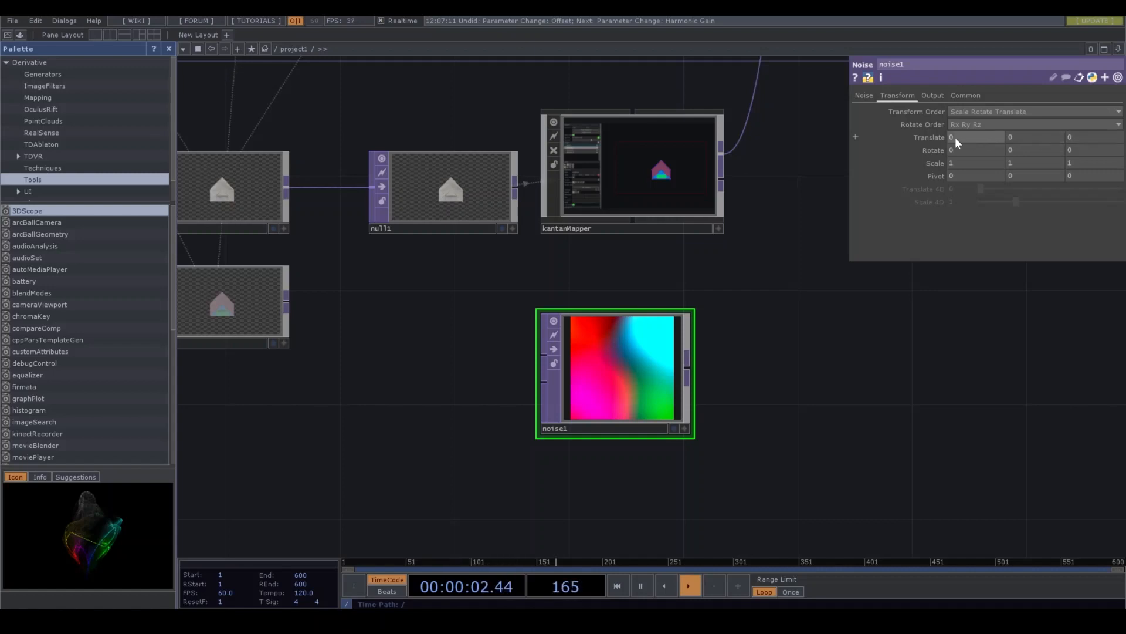
pyautogui.click(856, 138)
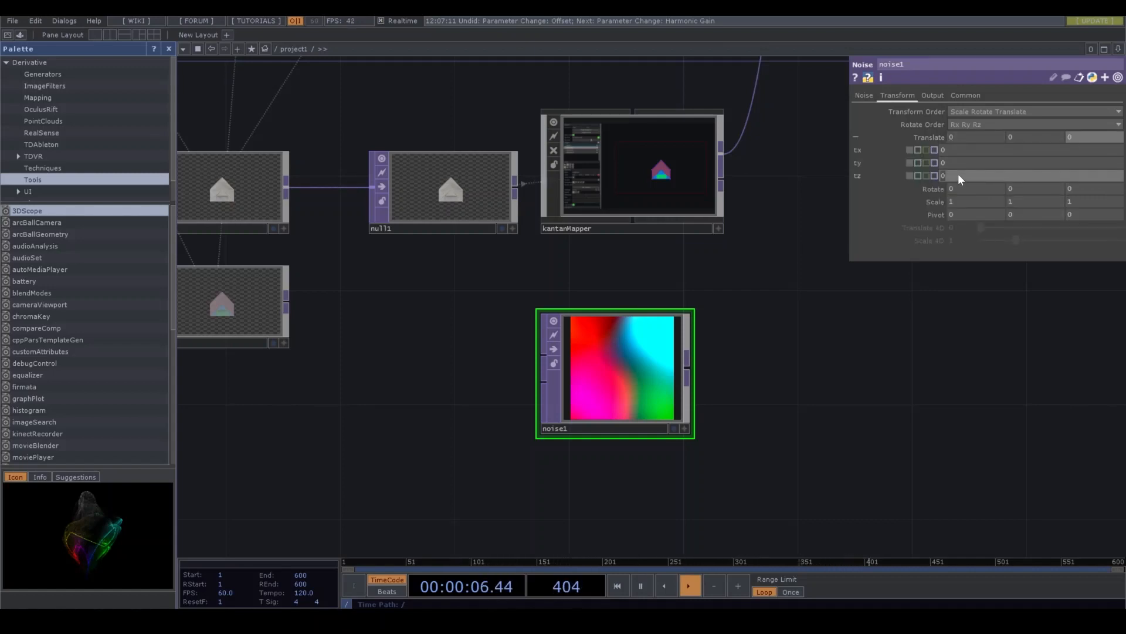
pyautogui.write('abs')
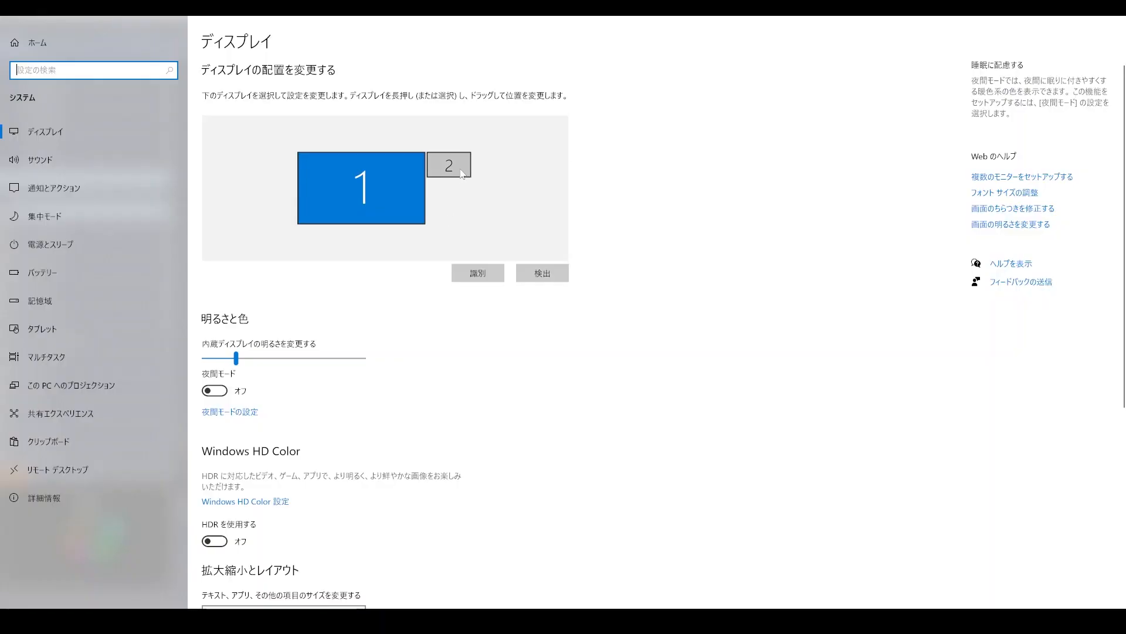
# - Scroll the Display page down to Display resolution 1360 × 768 and Multiple displays
pyautogui.scroll(-3)
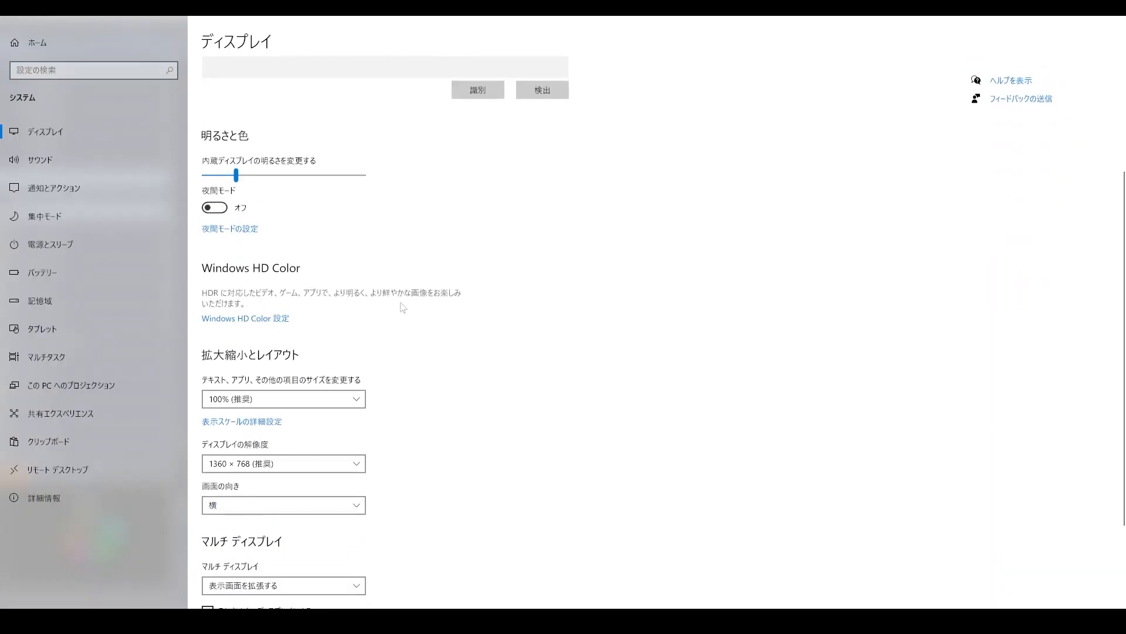
pyautogui.scroll(-3)
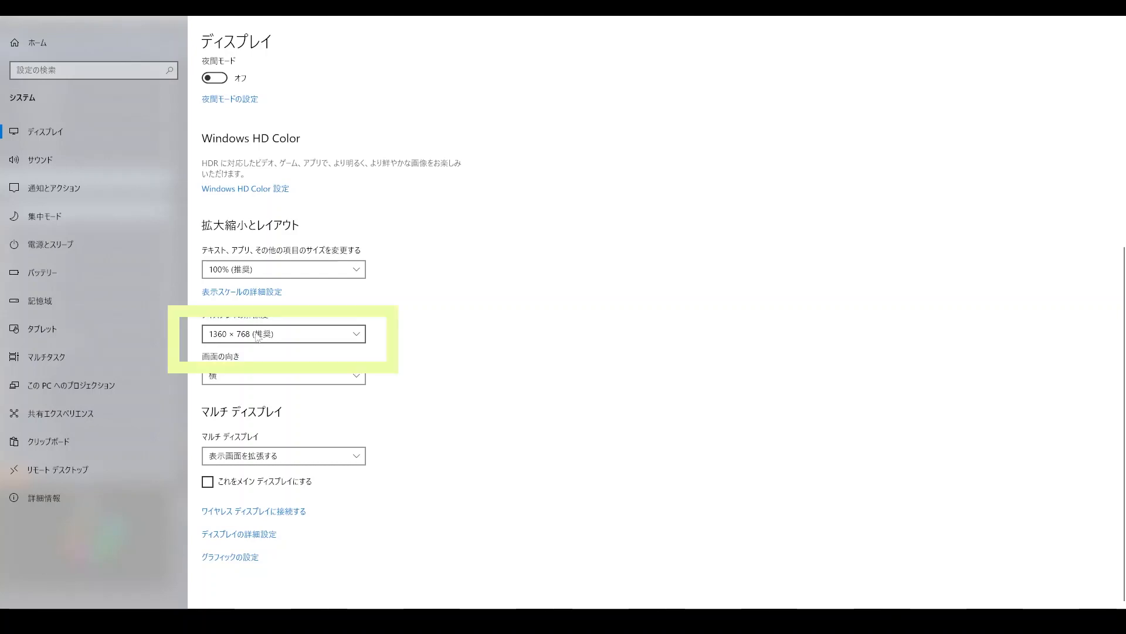
pyautogui.moveTo(257, 338)
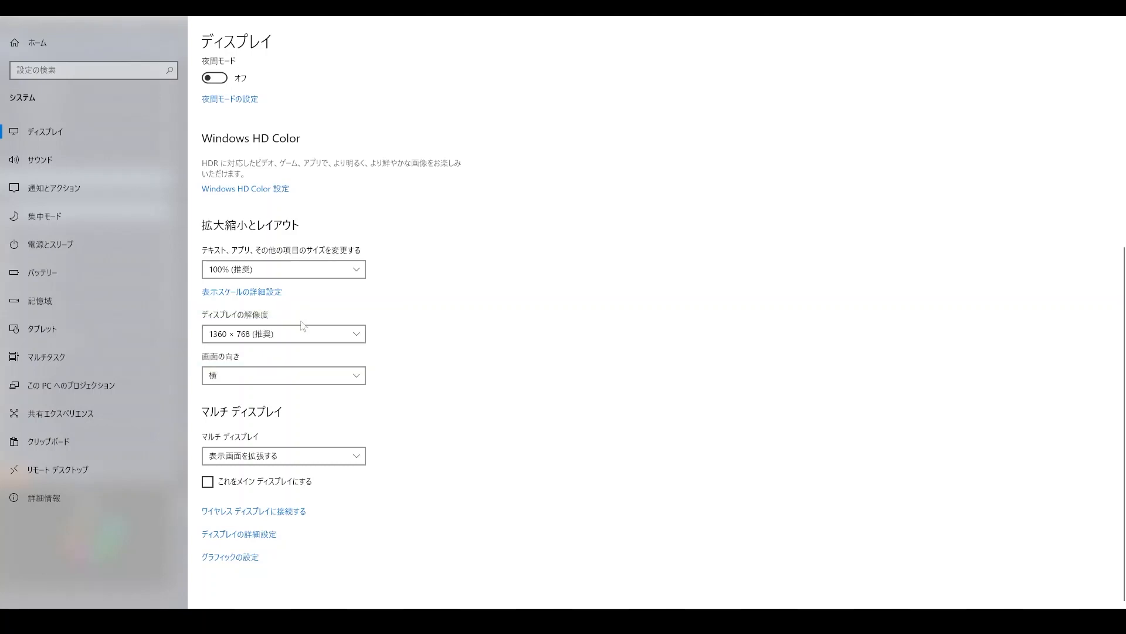
pyautogui.moveTo(366, 321)
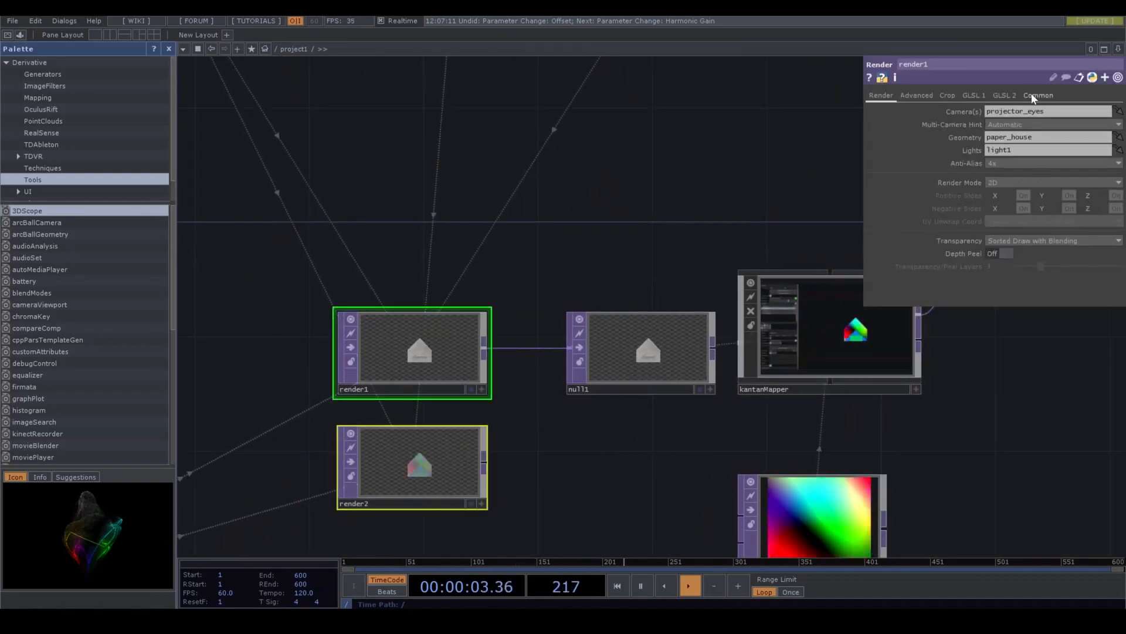
# - Show render1's Render parameters with paper_house geometry, projector_eyes camera and light1
pyautogui.click(1037, 95)
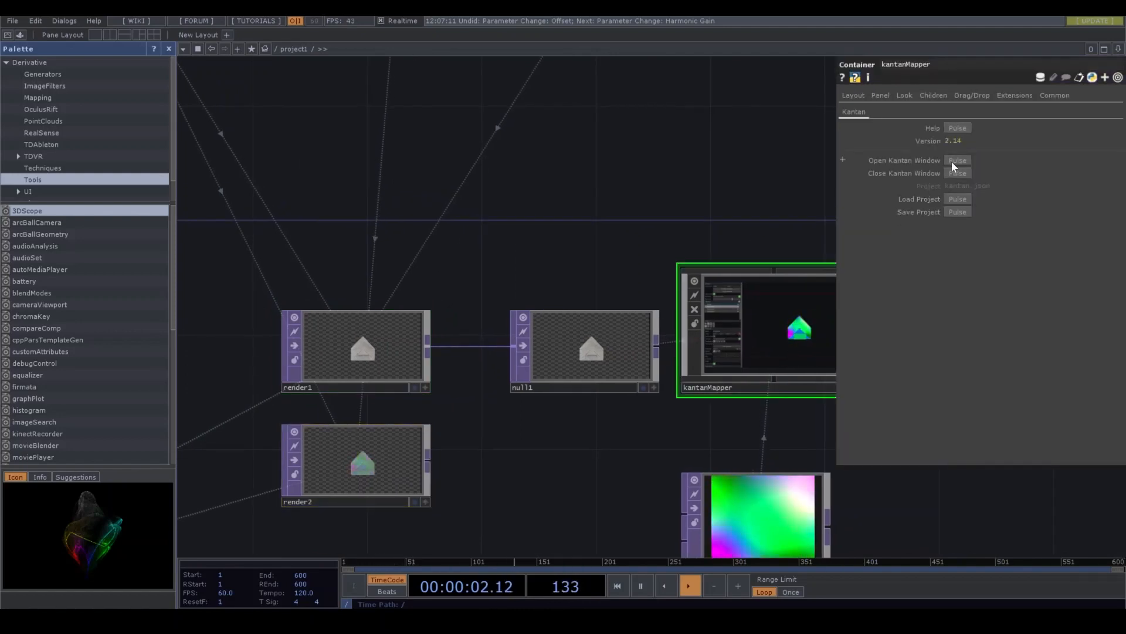
# - Reopen the Kantan editor and set its project resolution height to 768 (1360 × 768)
pyautogui.click(957, 160)
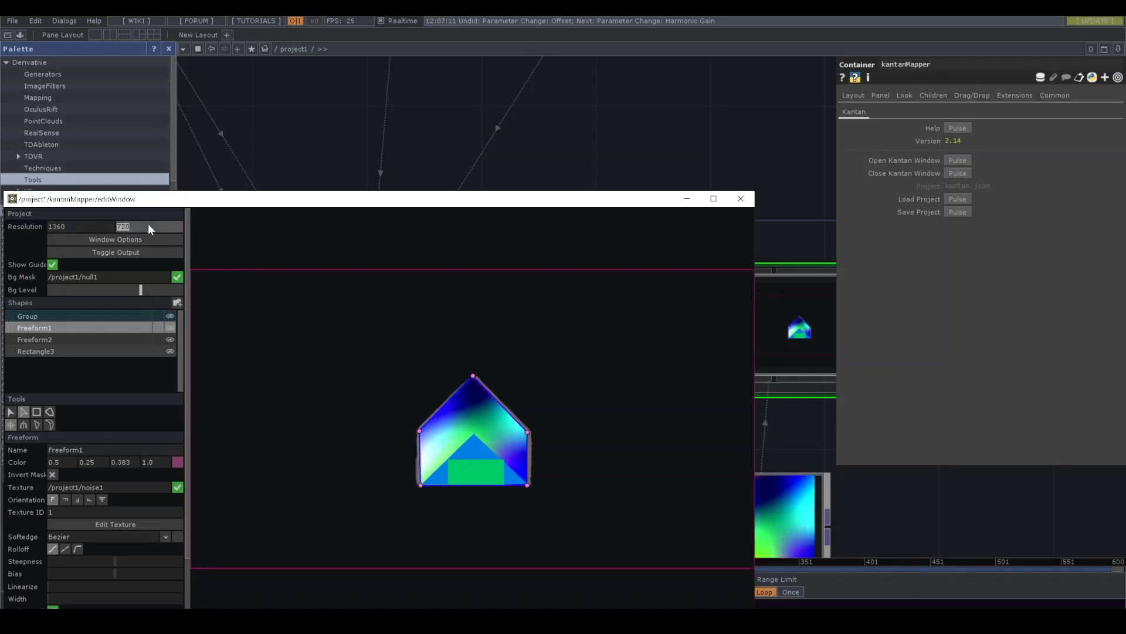
pyautogui.write('76')
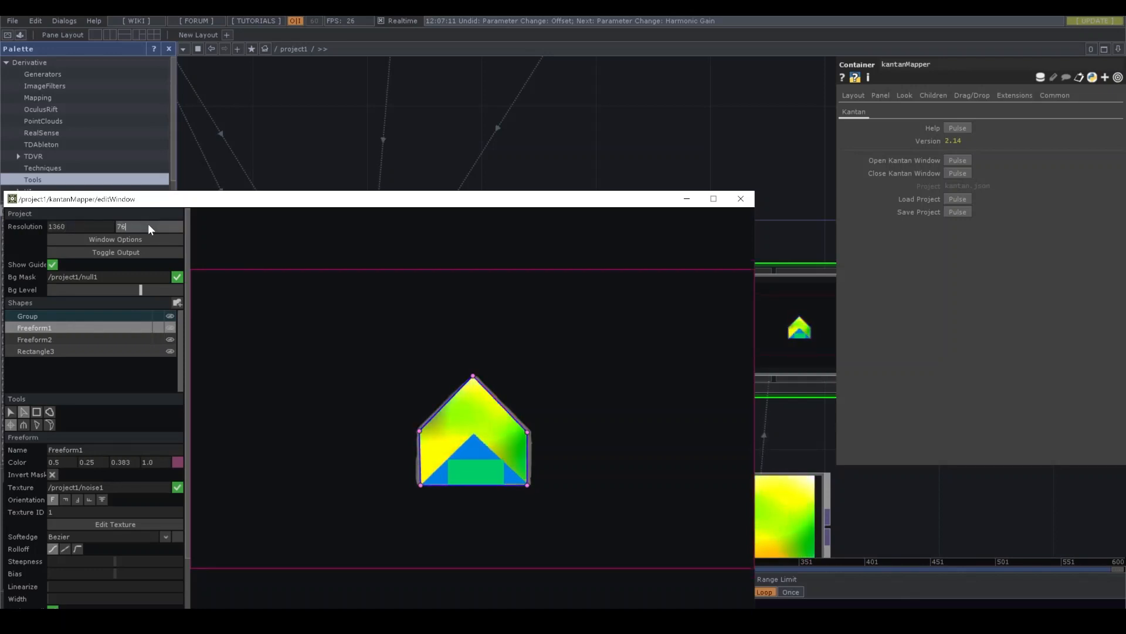
pyautogui.click(741, 198)
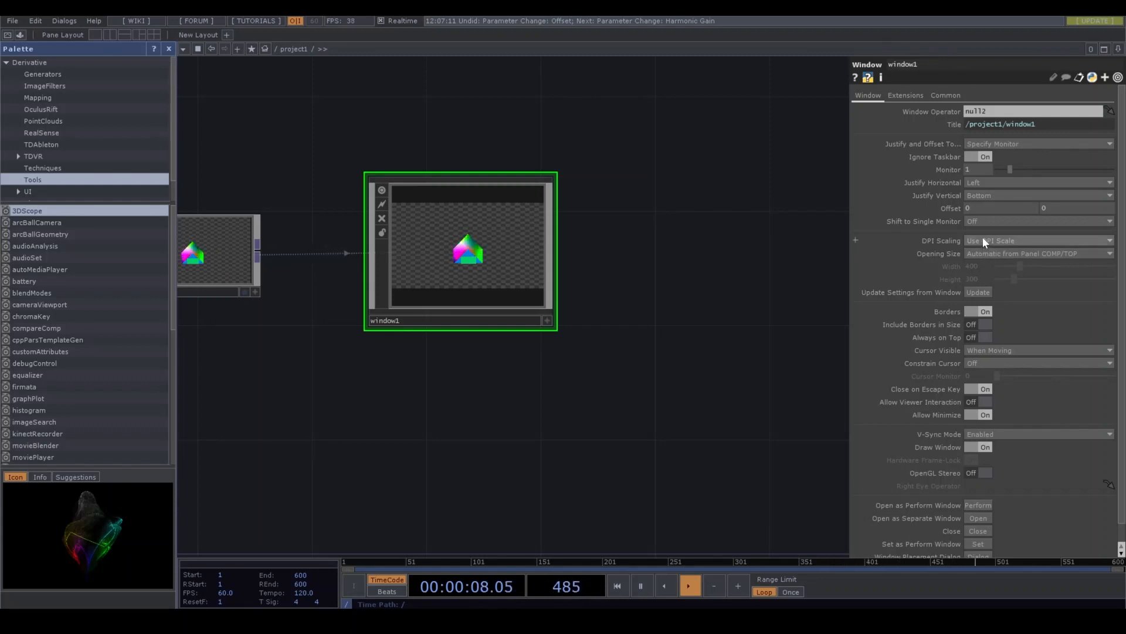
# - Set window1 to Use DPI Scale, a Custom 1360 × 768 opening size, and Borders off
pyautogui.click(1035, 239)
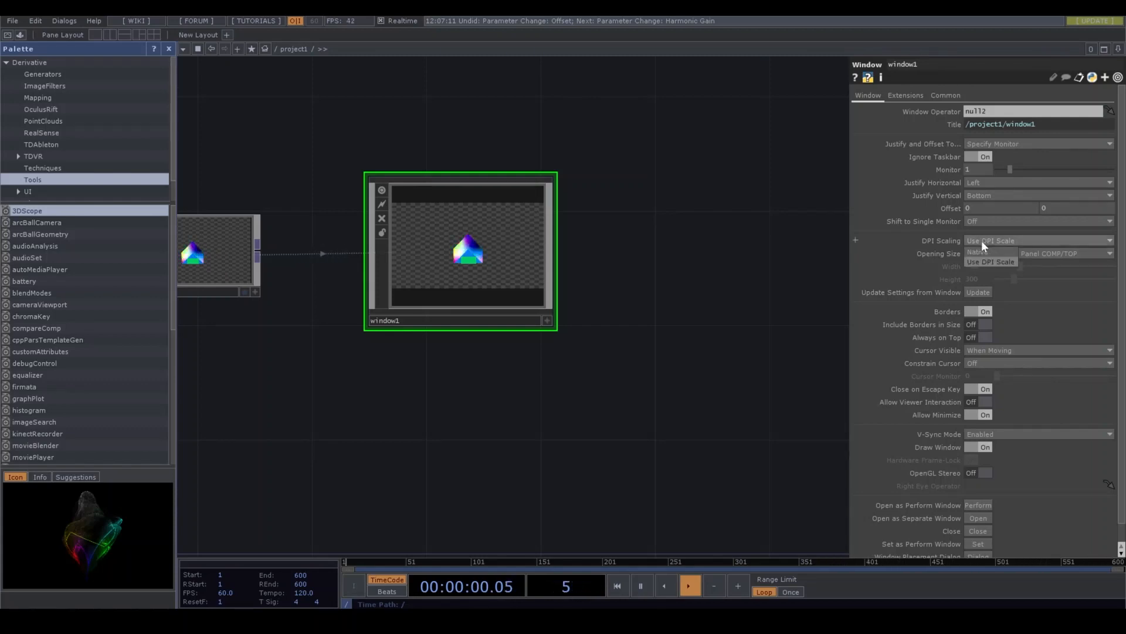
pyautogui.click(1038, 253)
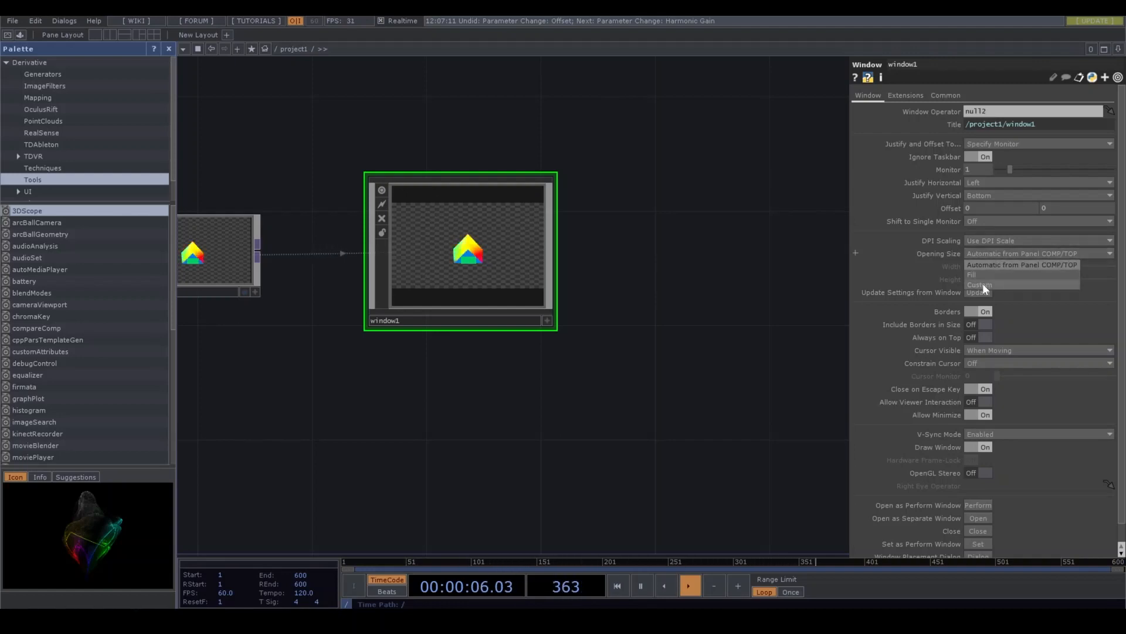
pyautogui.click(979, 283)
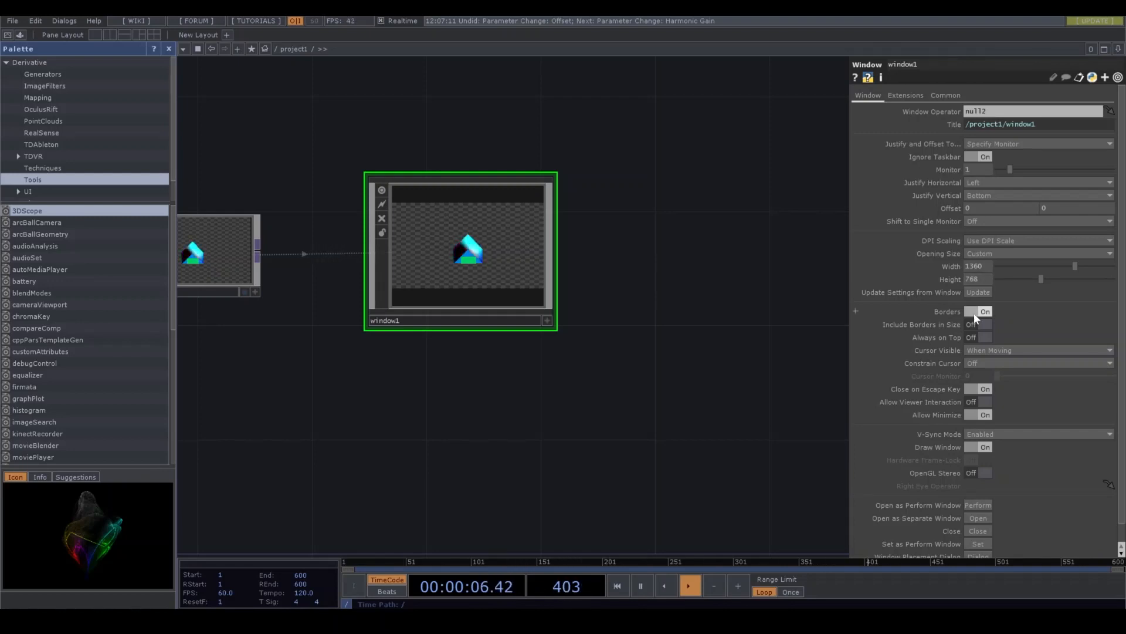
pyautogui.click(984, 311)
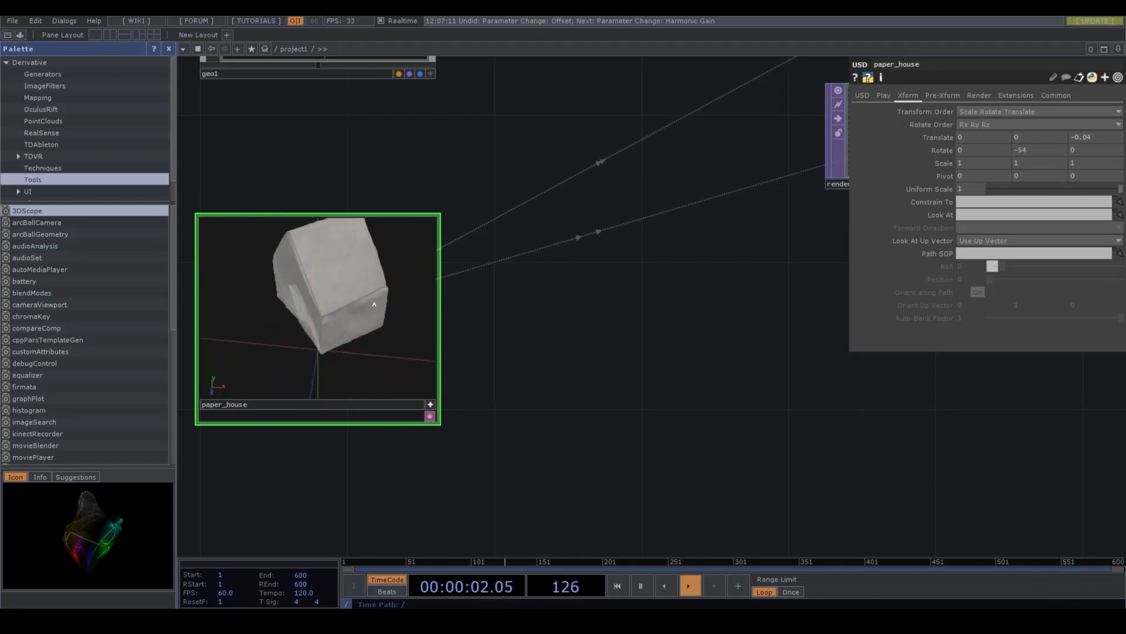
# - Rotate paper_house to -54 on Y and move it back to Translate Z -0.04
pyautogui.click(686, 585)
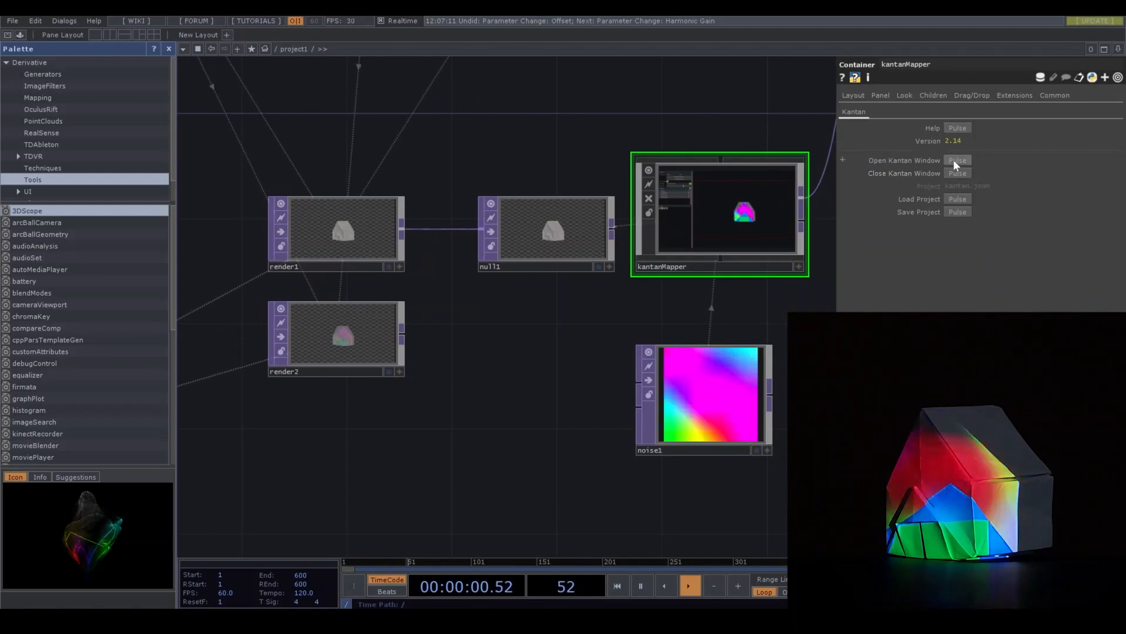
# - Reshape the Freeform2 blue triangle and Rectangle3 green rectangle onto the house's front folds
pyautogui.click(957, 161)
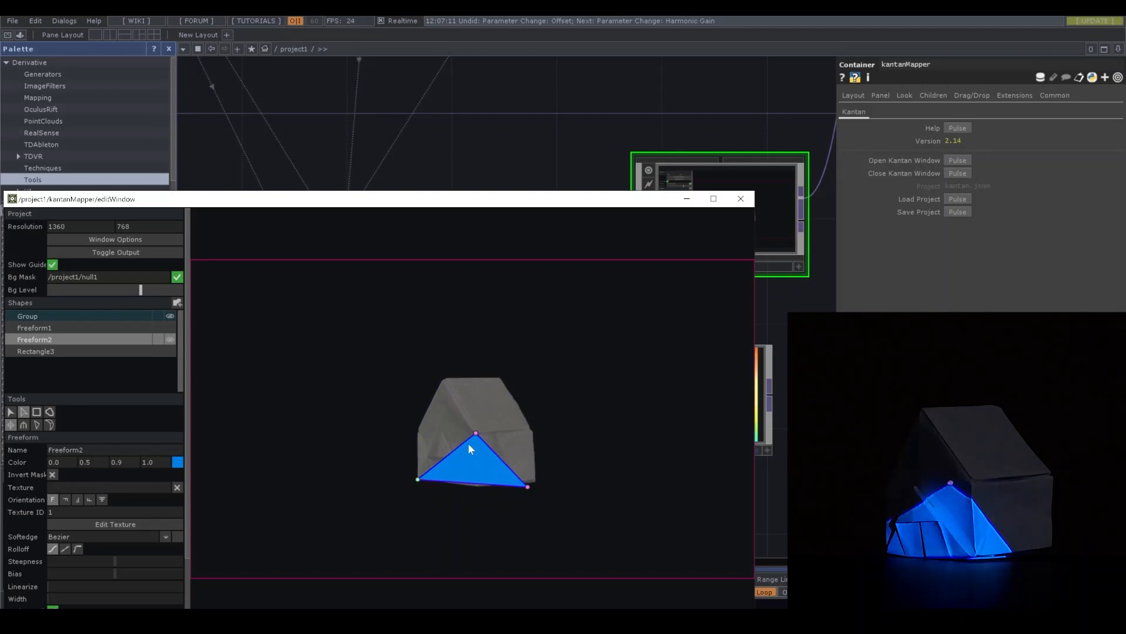
pyautogui.moveTo(475, 433); pyautogui.dragTo(449, 446)
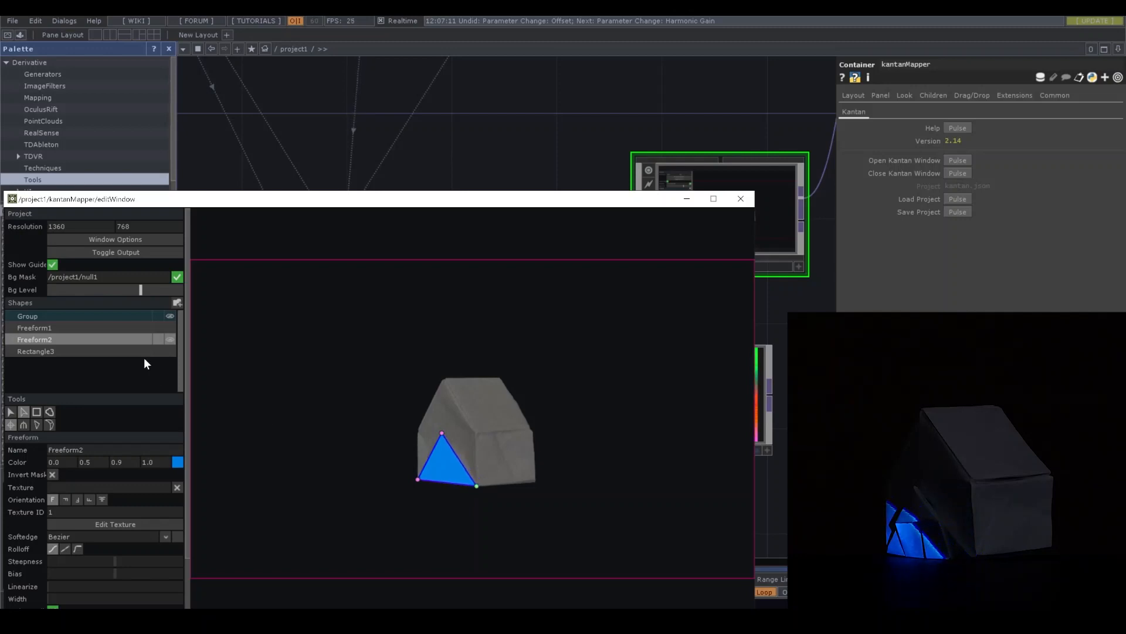
pyautogui.click(170, 351)
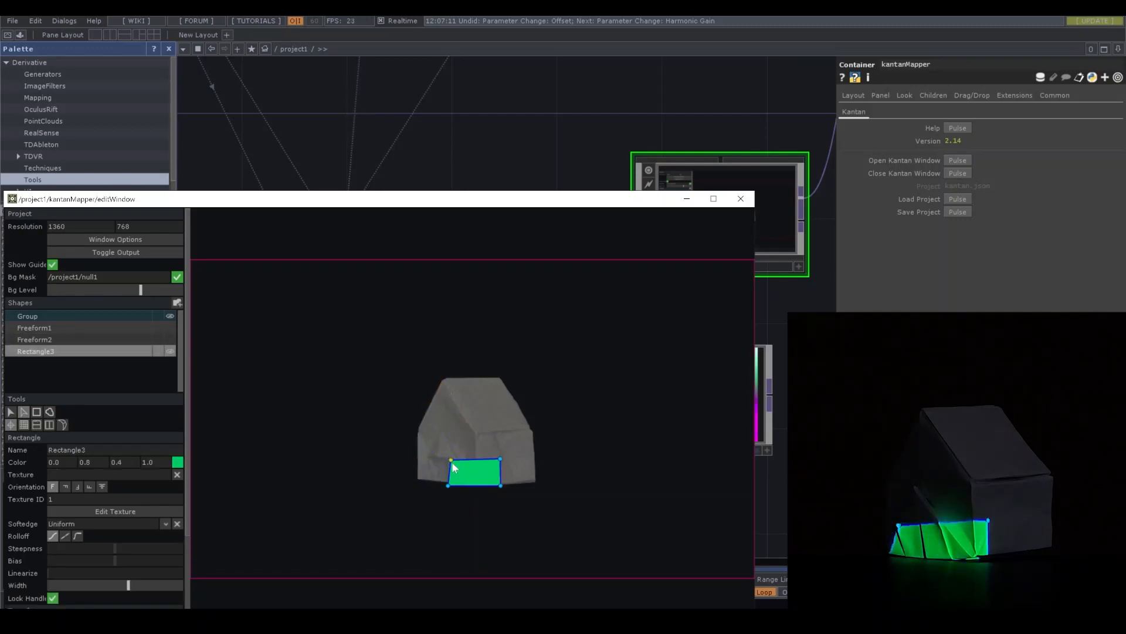
pyautogui.moveTo(450, 459); pyautogui.dragTo(429, 456)
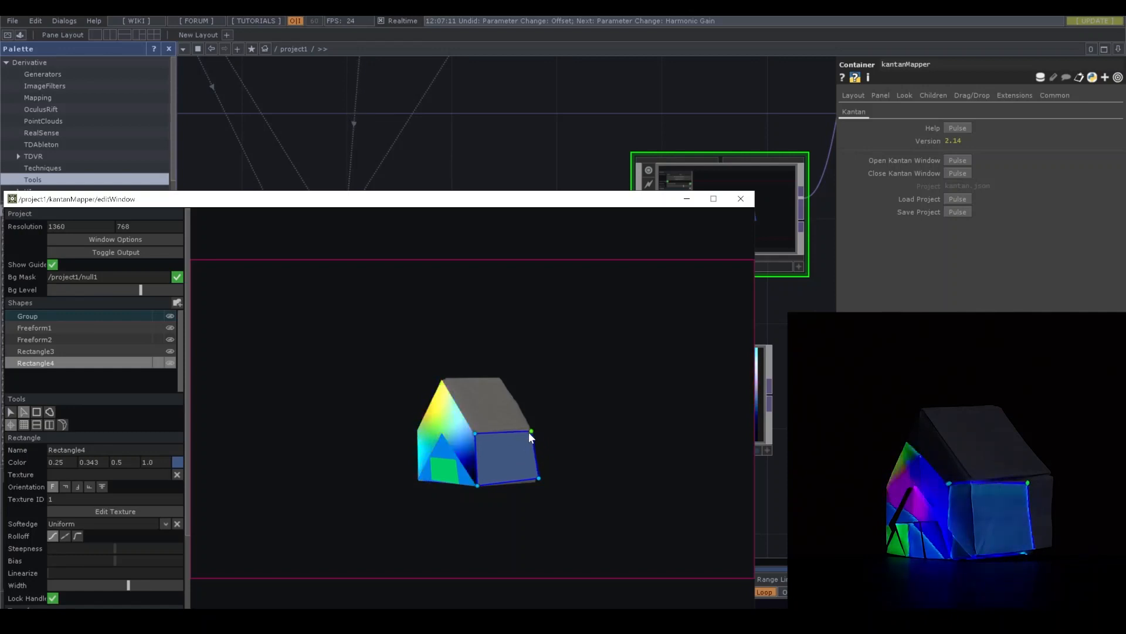
# - Fit a new yellow quad's corners onto the house's side wall
pyautogui.moveTo(530, 436); pyautogui.dragTo(539, 488)
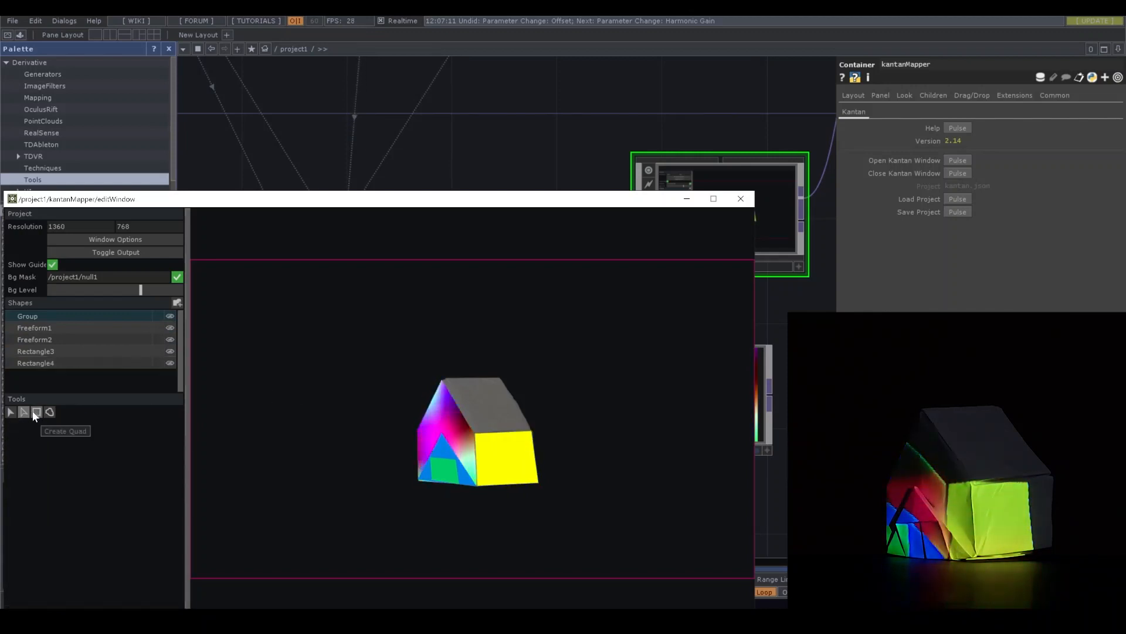
pyautogui.click(37, 410)
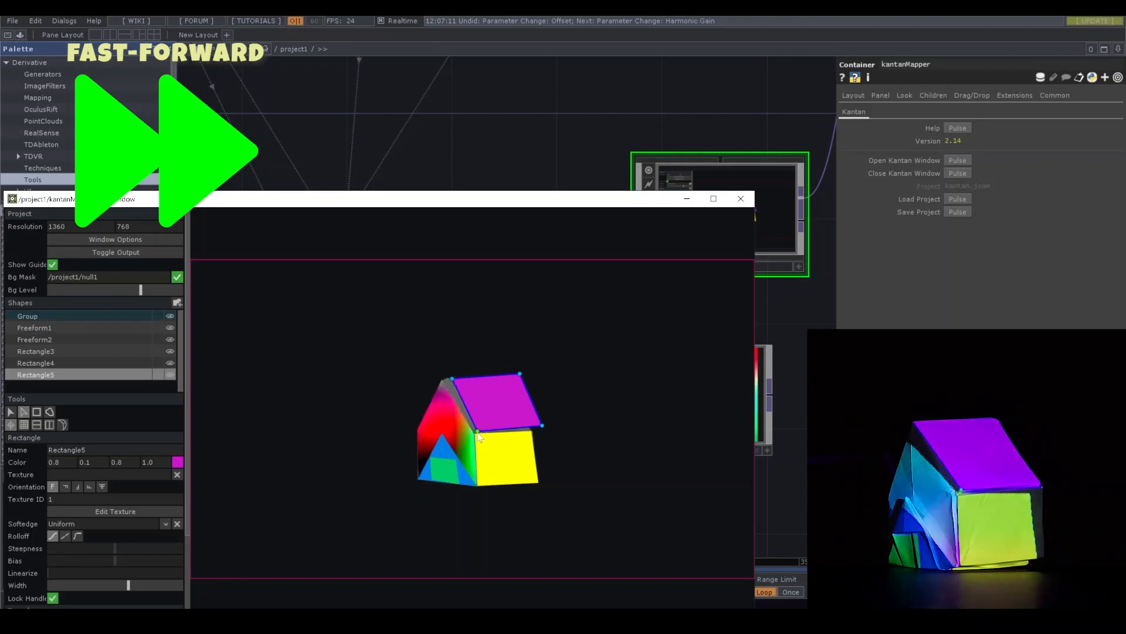
# - Fit the purple Rectangle5 to the roof and realign Freeform1 and Freeform2 points to the house
pyautogui.click(35, 362)
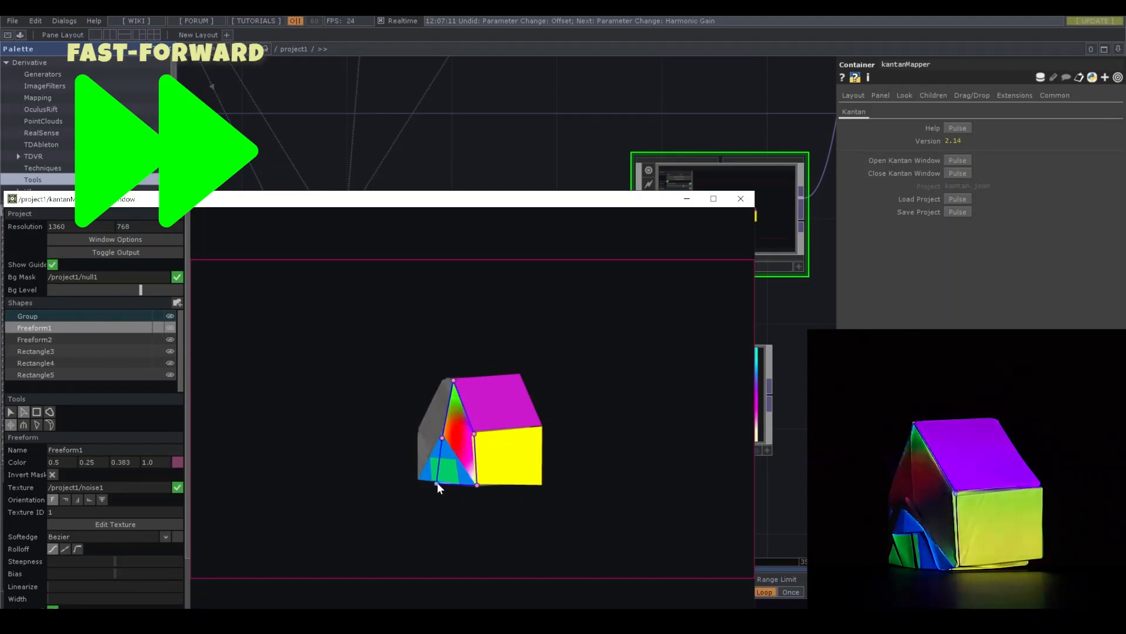
pyautogui.click(34, 339)
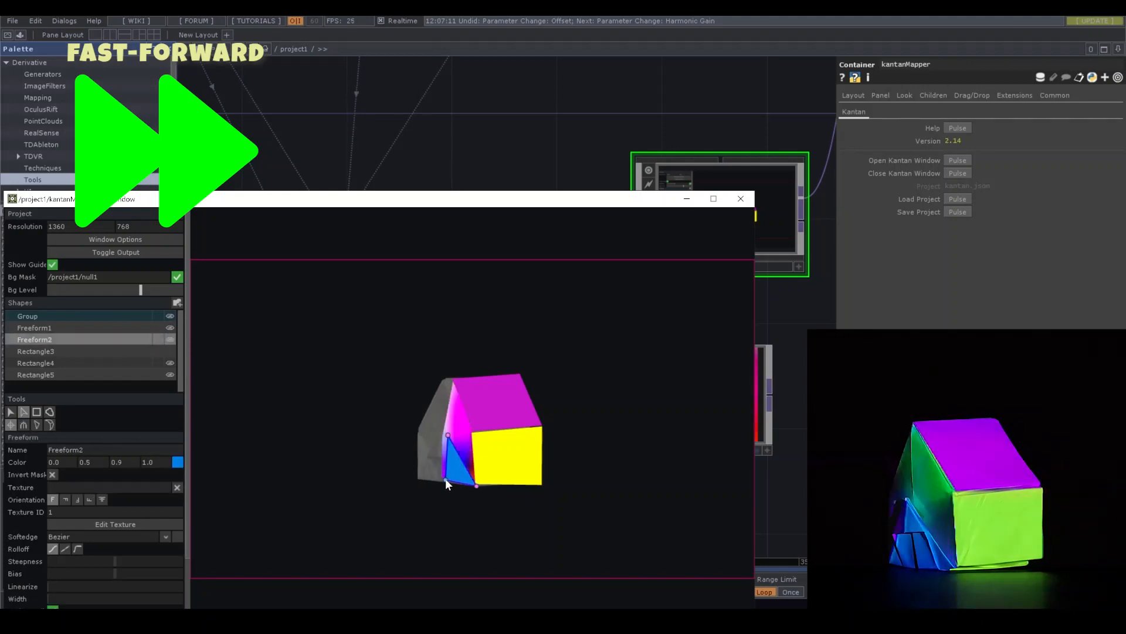
pyautogui.click(35, 350)
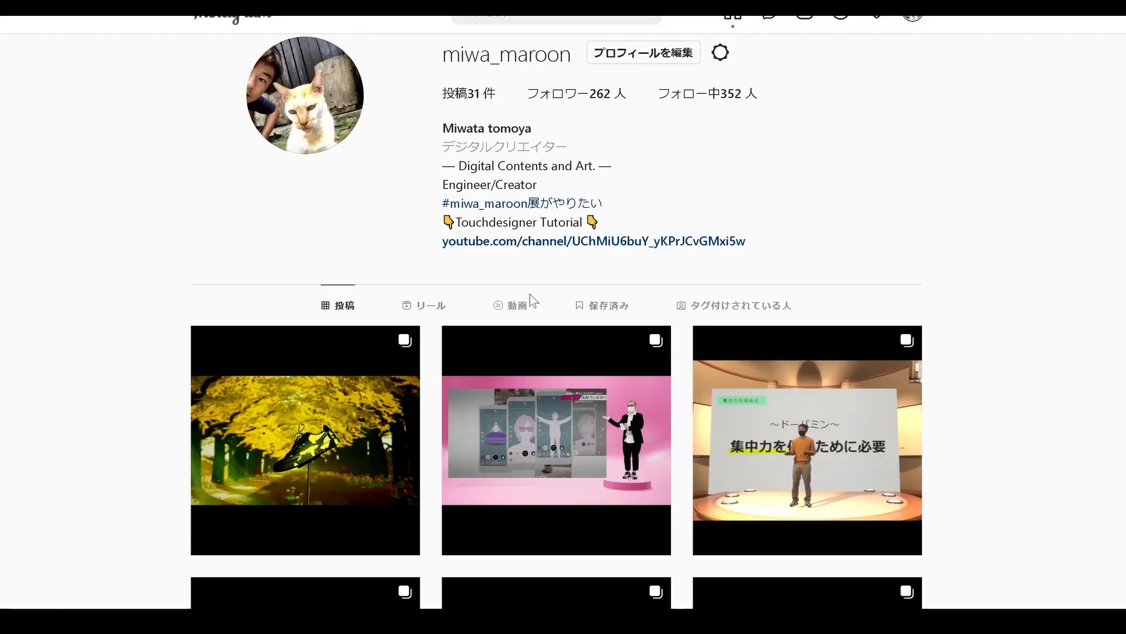
# - View the sneaker projection mapping post from the Instagram profile grid
pyautogui.click(305, 440)
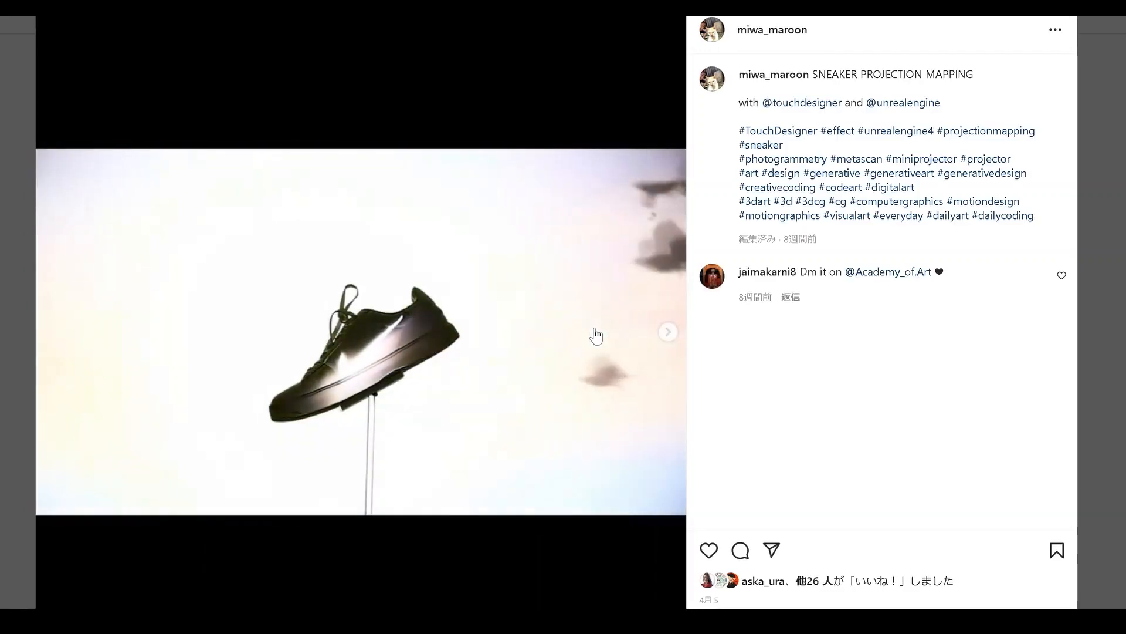